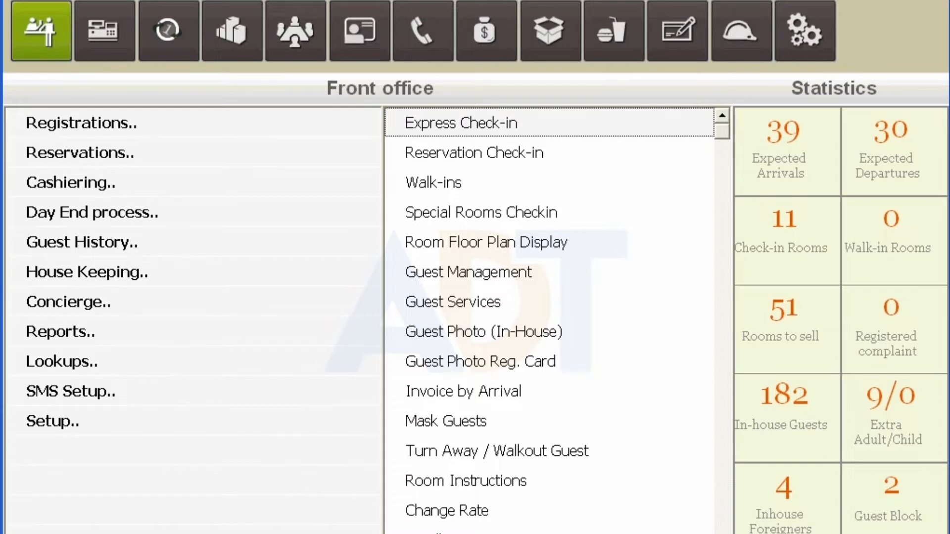
pyautogui.moveTo(104, 31)
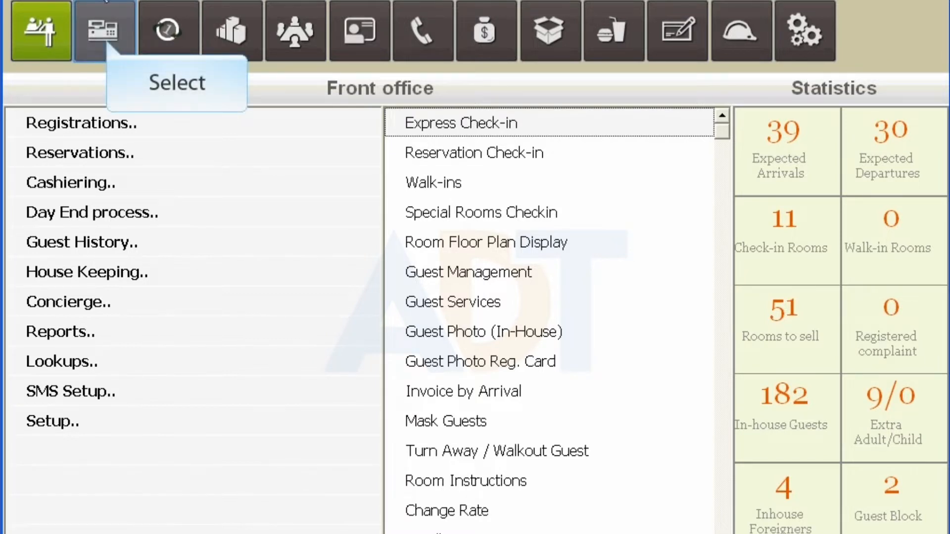
# - Switch to the Point of Sale module and list its Setup functions
pyautogui.click(104, 30)
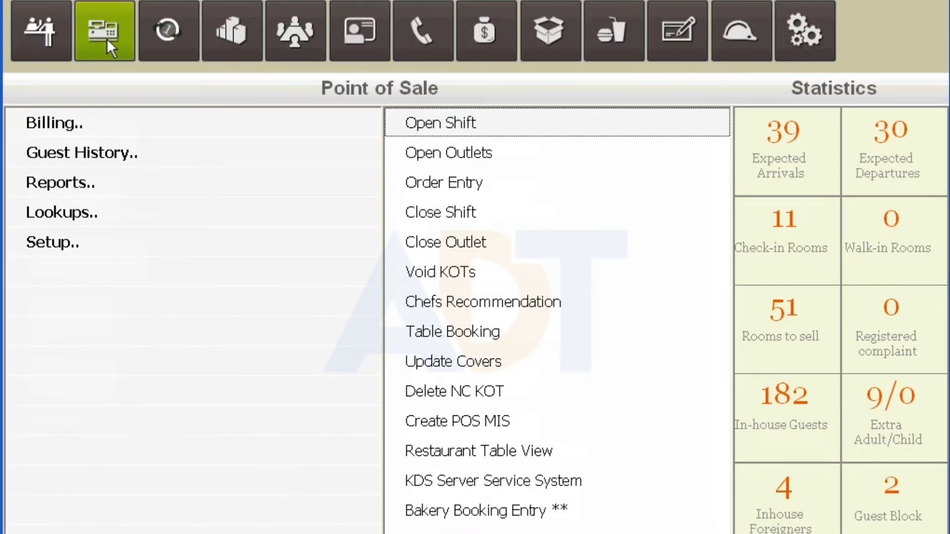
pyautogui.click(52, 242)
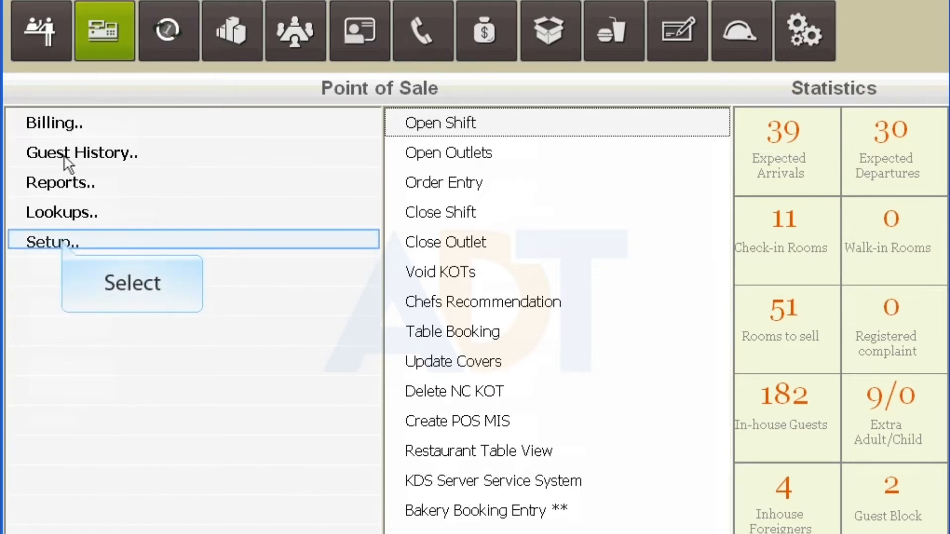
pyautogui.click(53, 241)
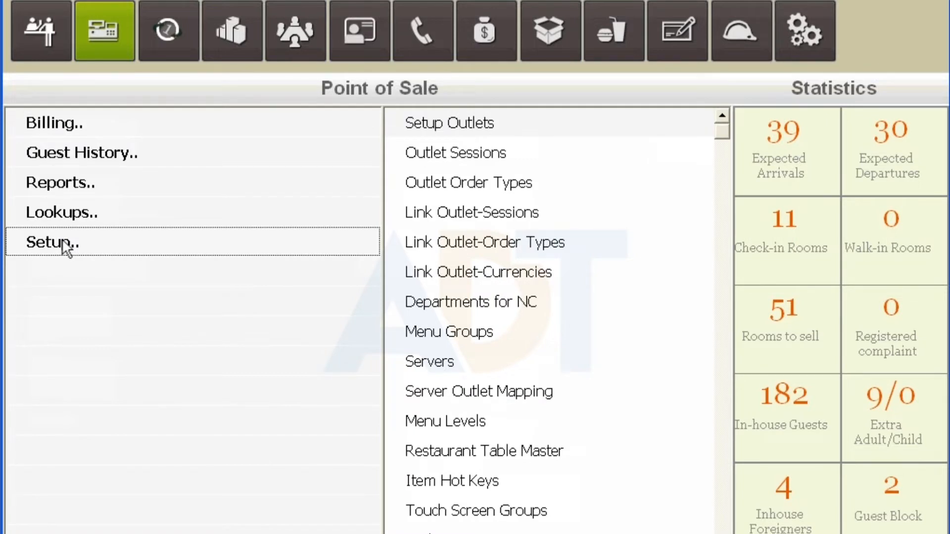
# - Start a new Link Outlet-Sessions record applicable from 15-MAY-2014
pyautogui.doubleClick(471, 213)
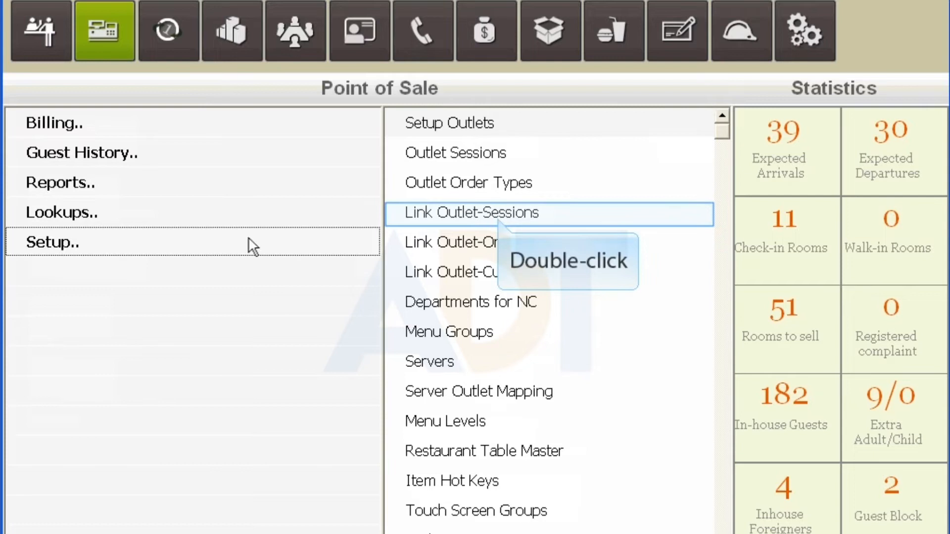
pyautogui.moveTo(503, 226)
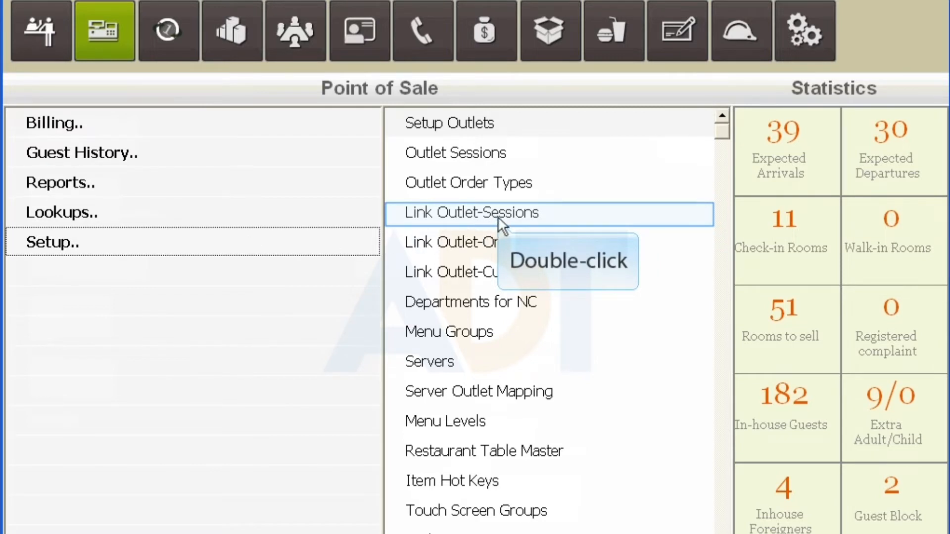
pyautogui.doubleClick(470, 213)
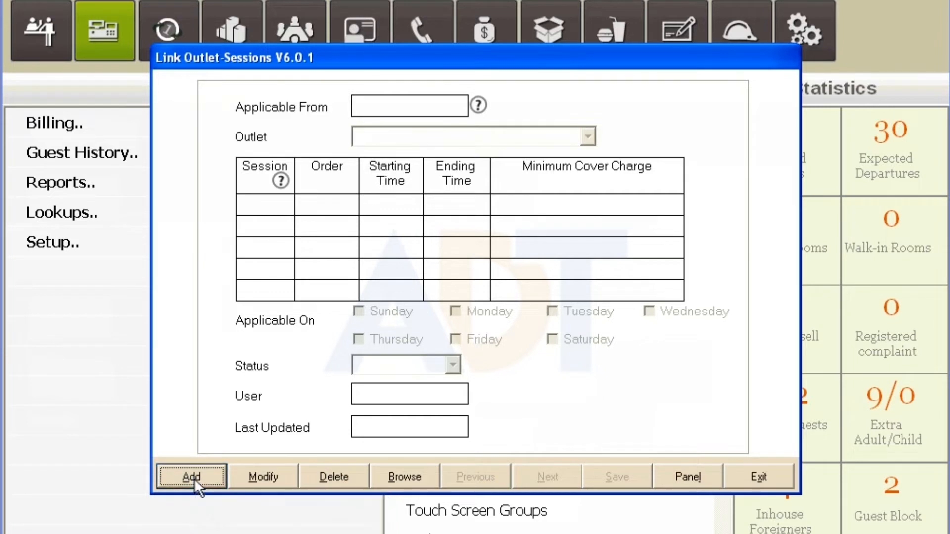
pyautogui.click(190, 476)
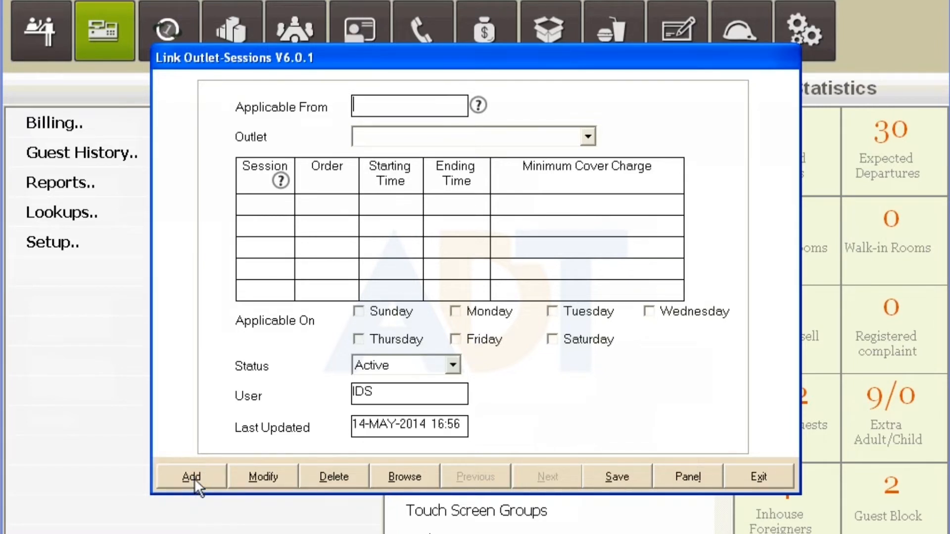
pyautogui.write('15051')
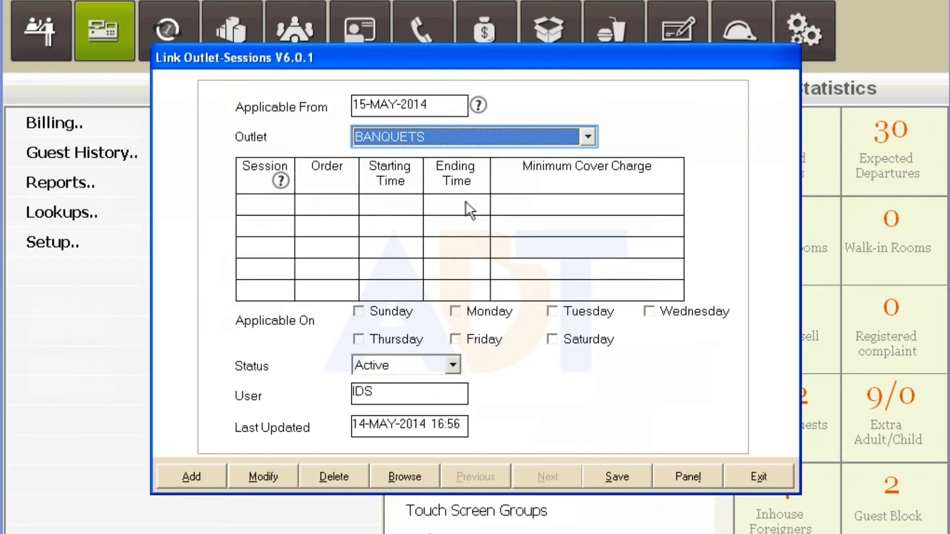
# - Choose UNLOCK BAR as the outlet for the new link
pyautogui.click(585, 136)
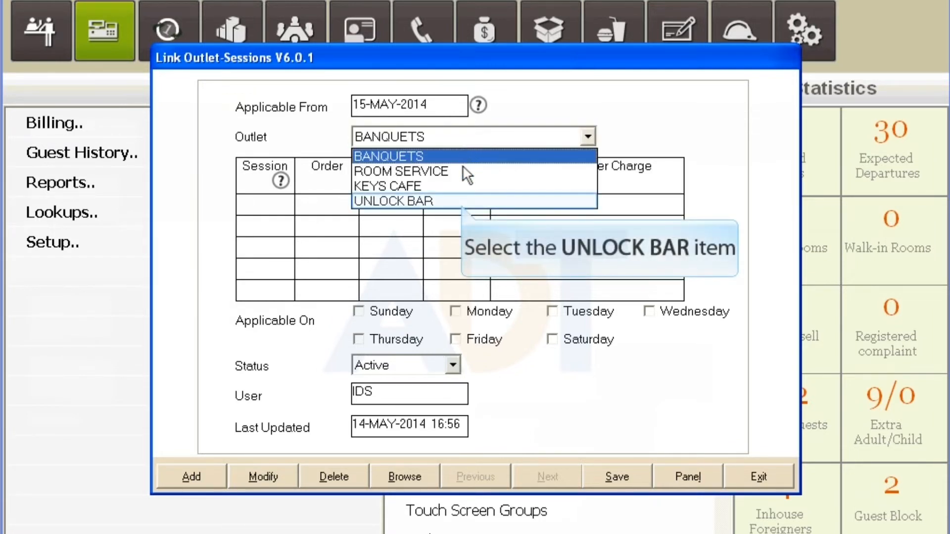
pyautogui.moveTo(465, 210)
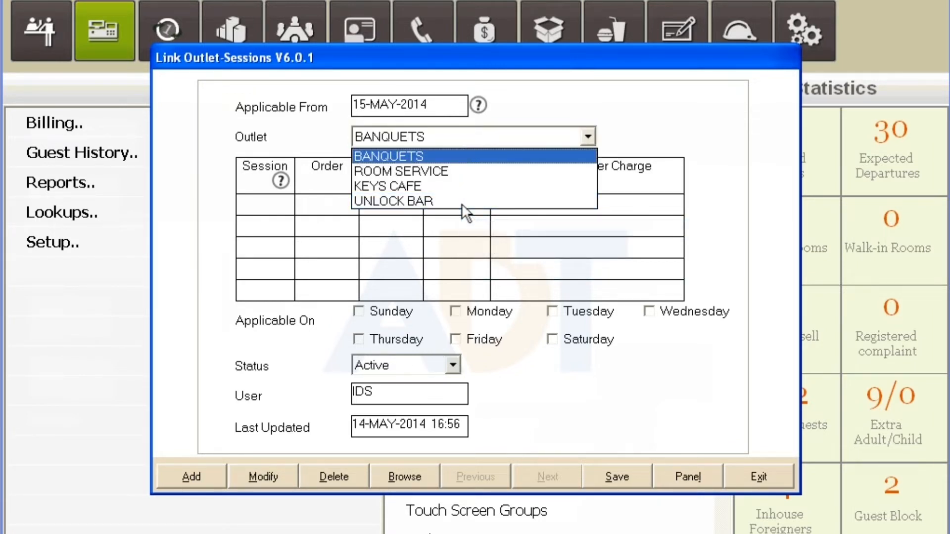
pyautogui.click(393, 201)
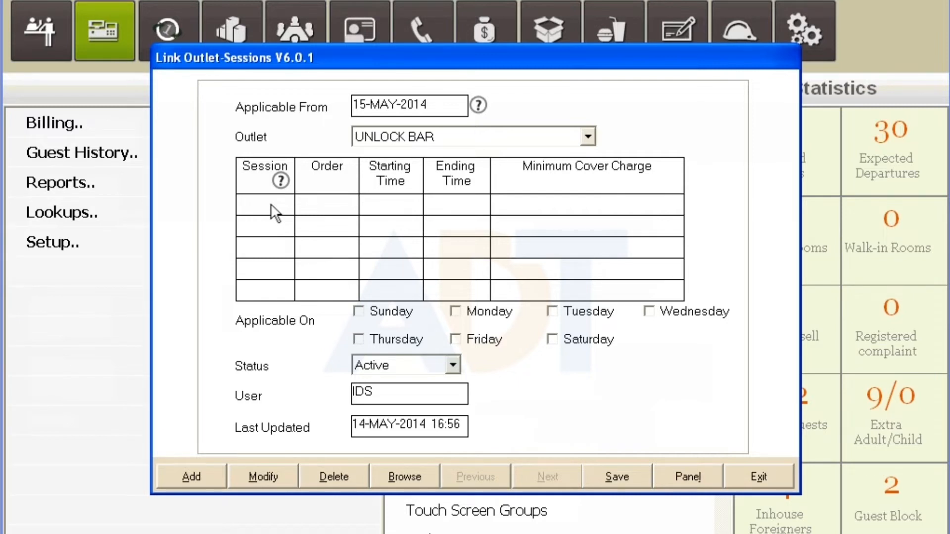
# - Add Breakfast session BF, order 1, 07:00 to 10:30, minimum cover charge 100.00
pyautogui.click(279, 180)
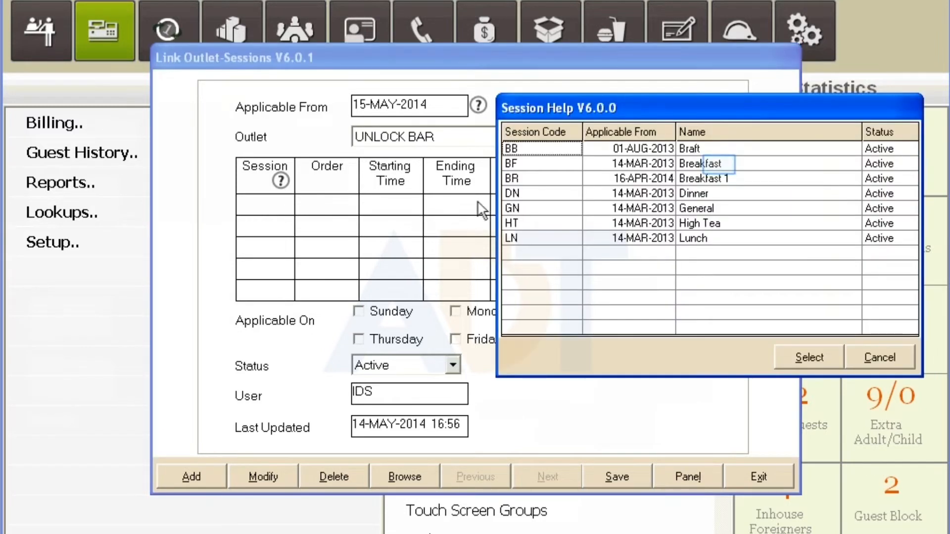
pyautogui.click(807, 357)
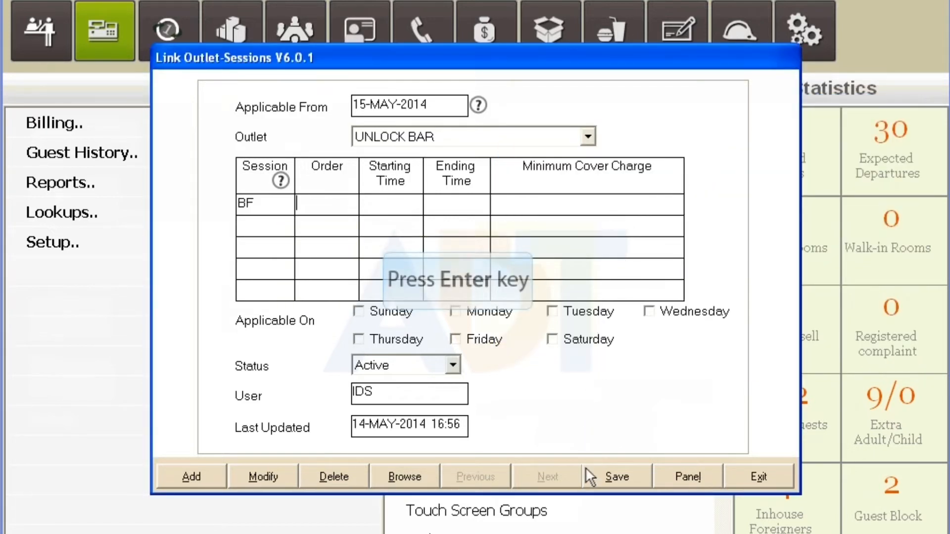
pyautogui.write('1')
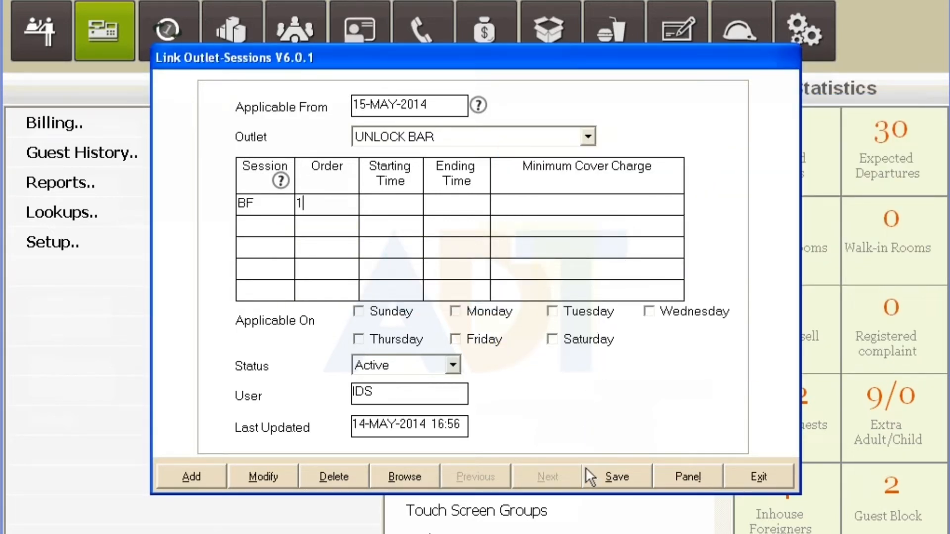
pyautogui.click(389, 204)
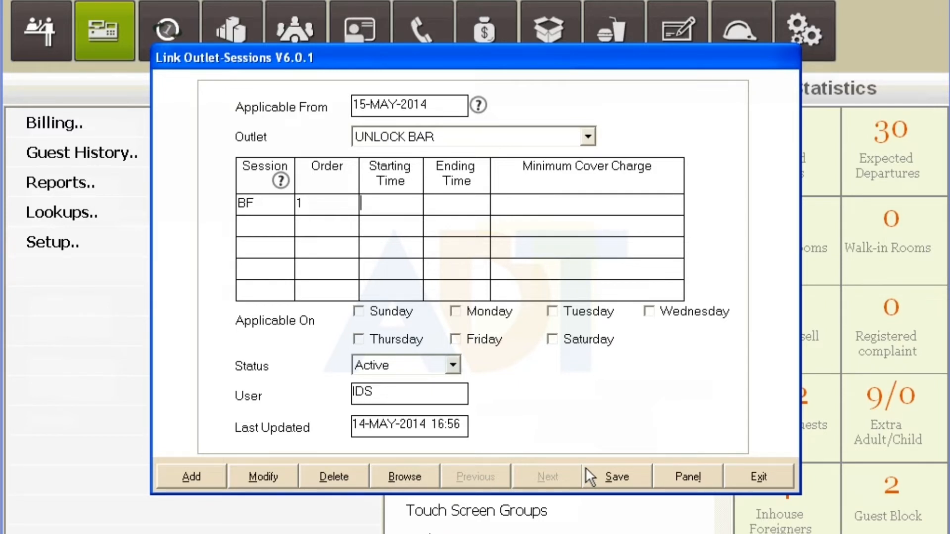
pyautogui.write('07:00')
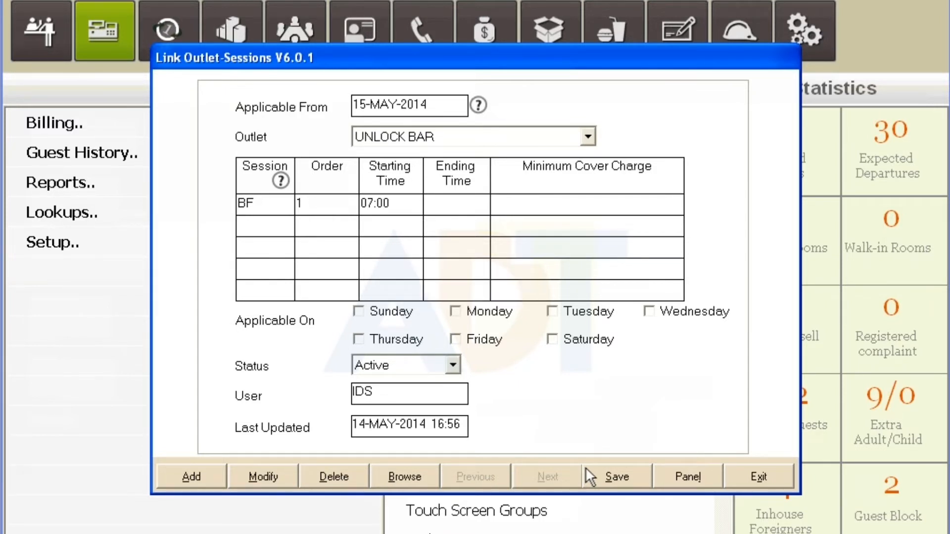
pyautogui.write('10:30')
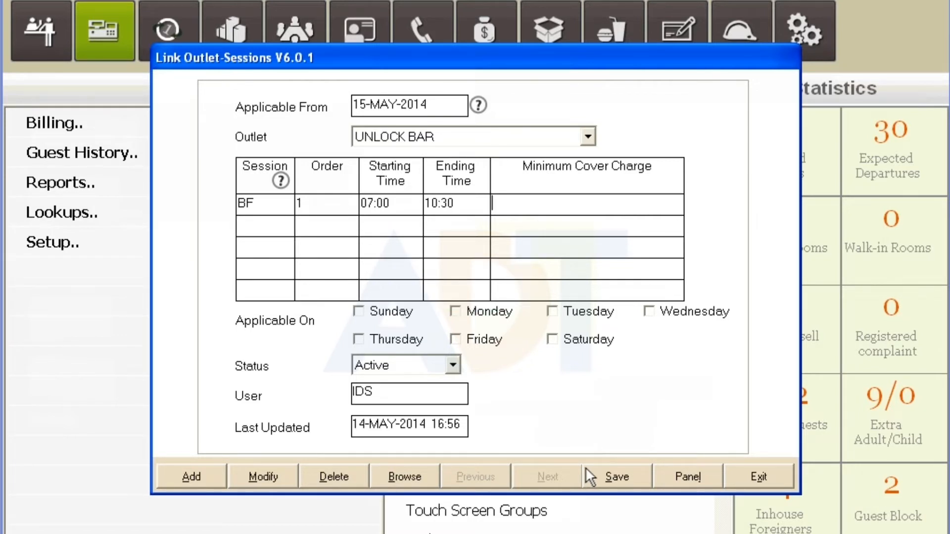
pyautogui.write('100.00')
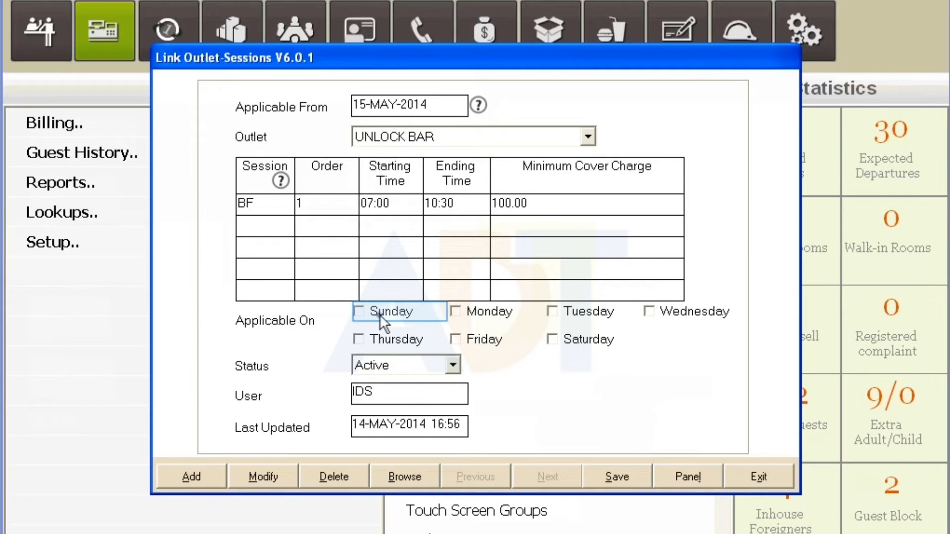
# - Tick Sunday under Applicable On and save the UNLOCK BAR session link
pyautogui.click(358, 312)
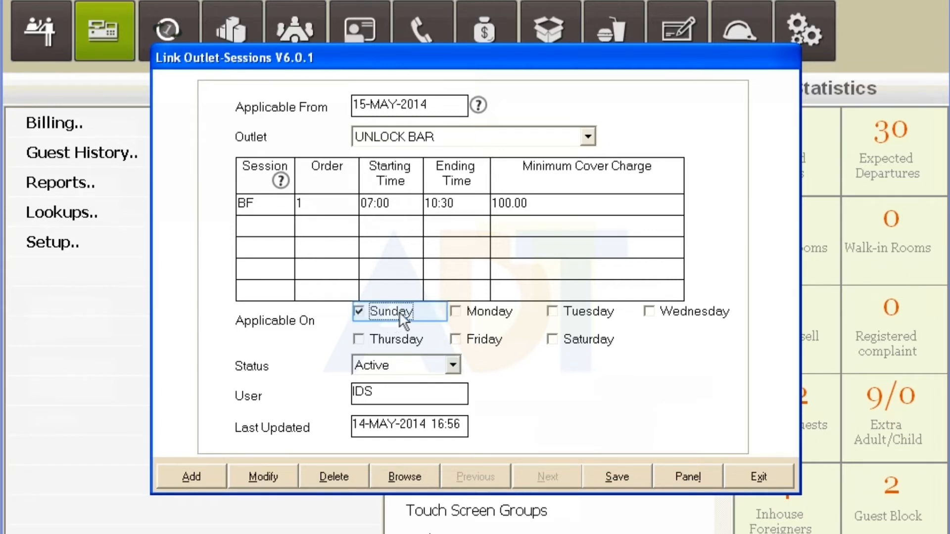
pyautogui.click(455, 311)
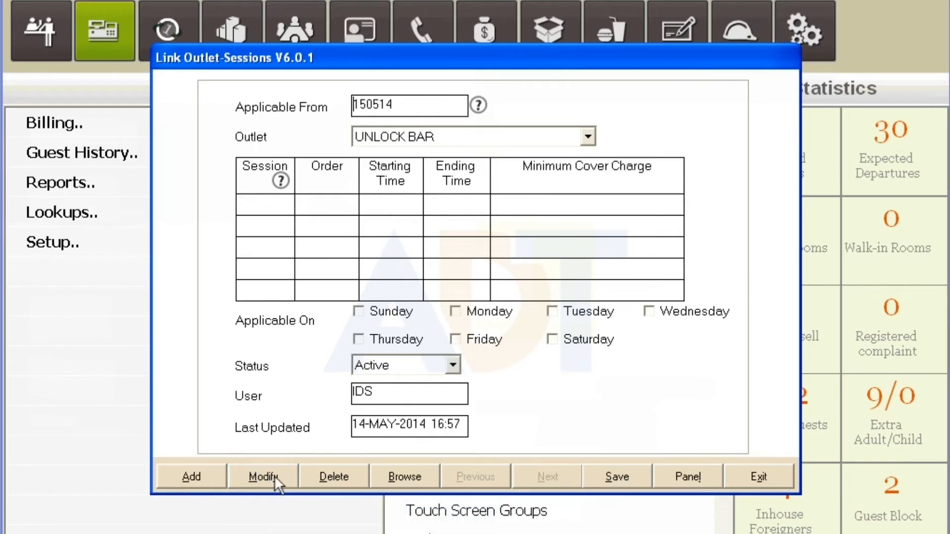
# - Modify the 15-MAY-2014 UNLOCK BAR record and select its minimum cover charge for editing
pyautogui.click(263, 476)
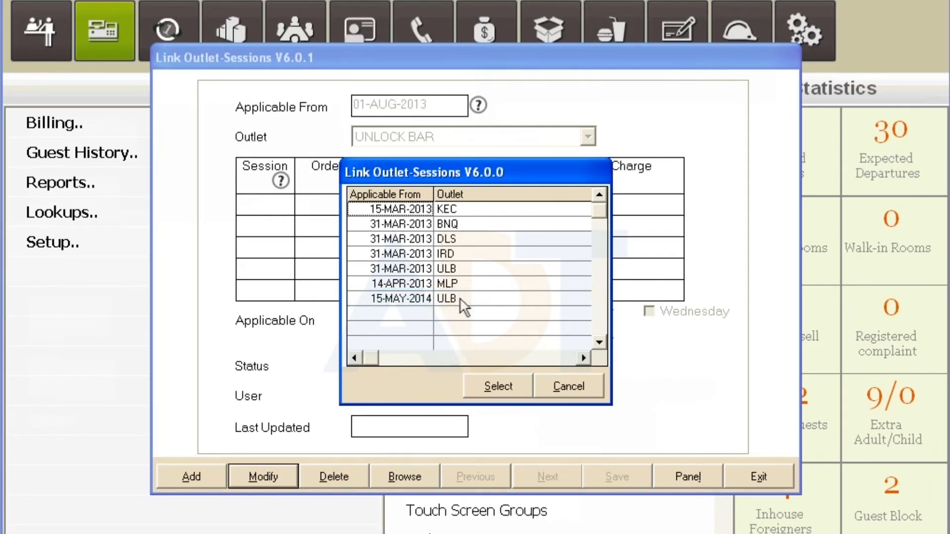
pyautogui.click(498, 386)
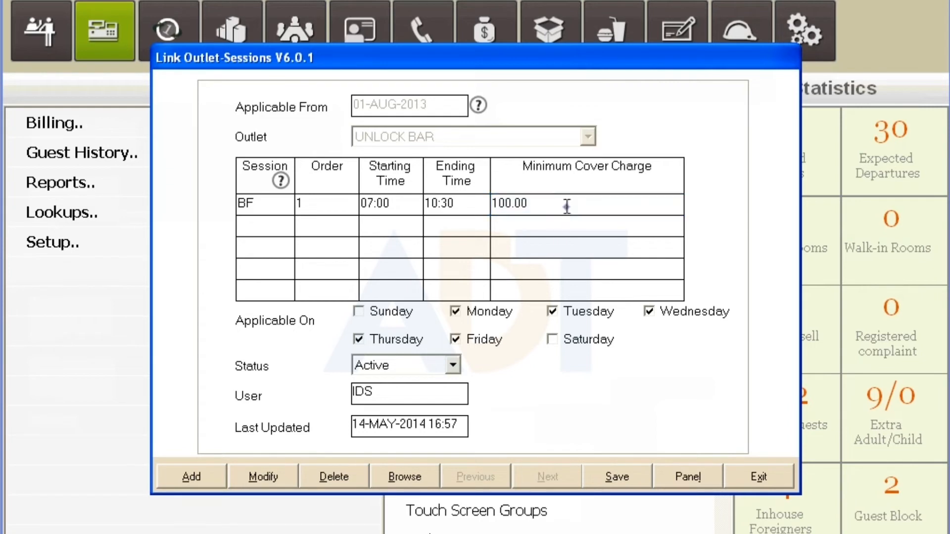
pyautogui.doubleClick(501, 204)
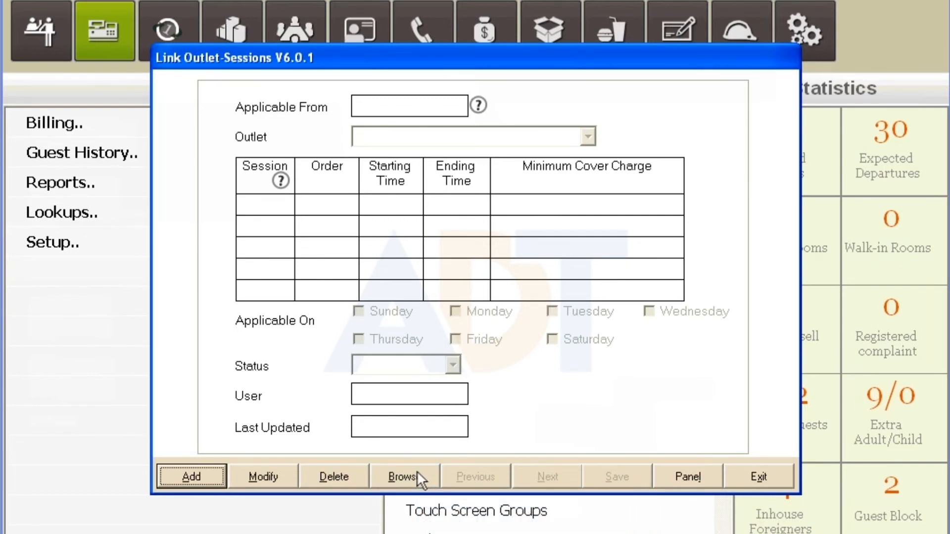
# - Browse saved outlet-session links and bring up the record list
pyautogui.click(401, 476)
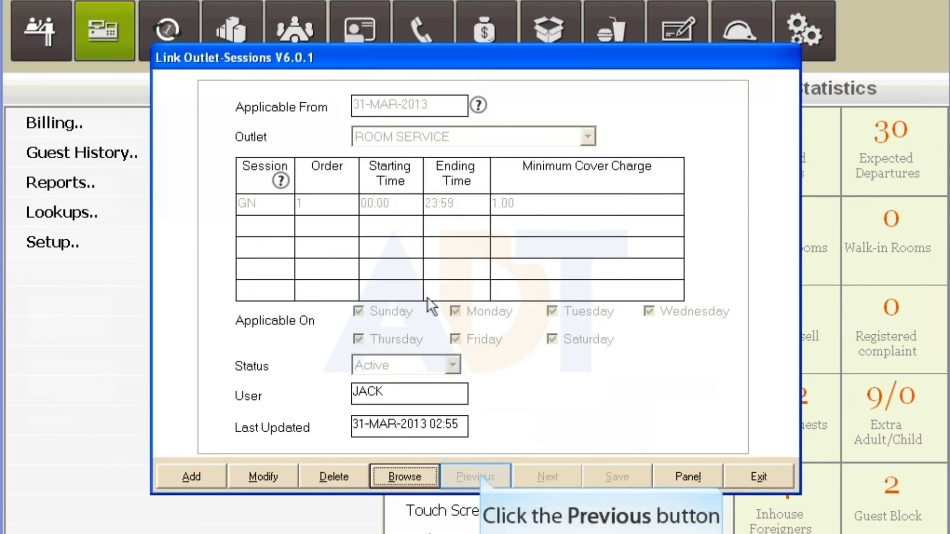
pyautogui.click(404, 476)
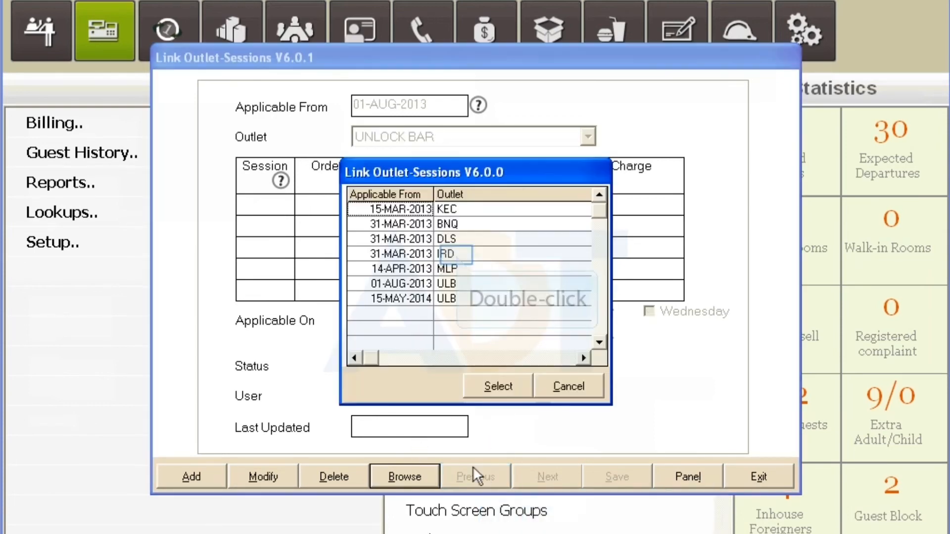